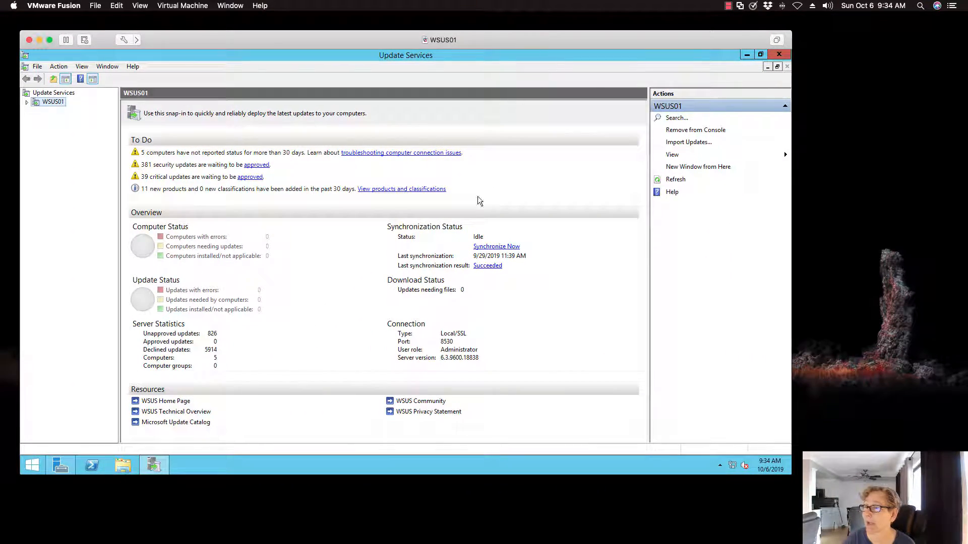
mouse_move(540, 213)
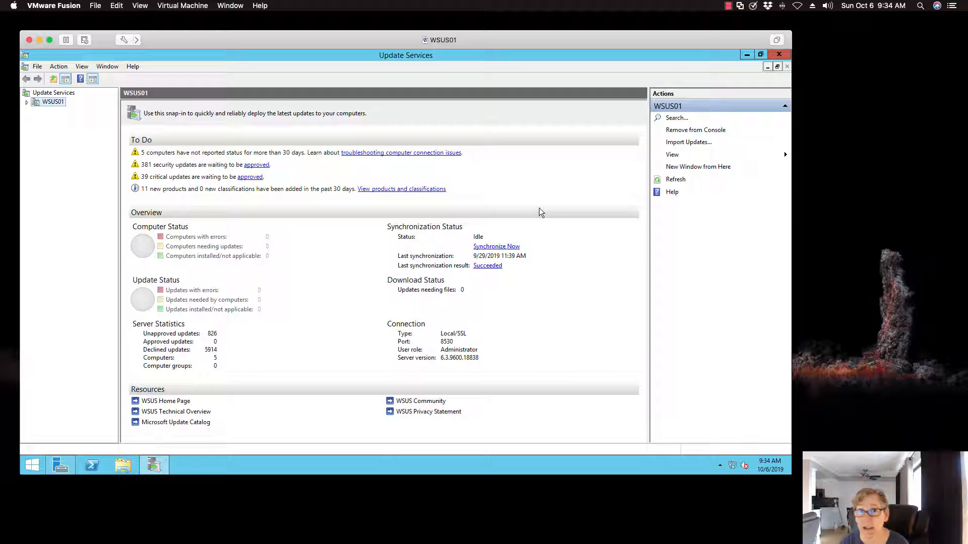
mouse_move(672, 155)
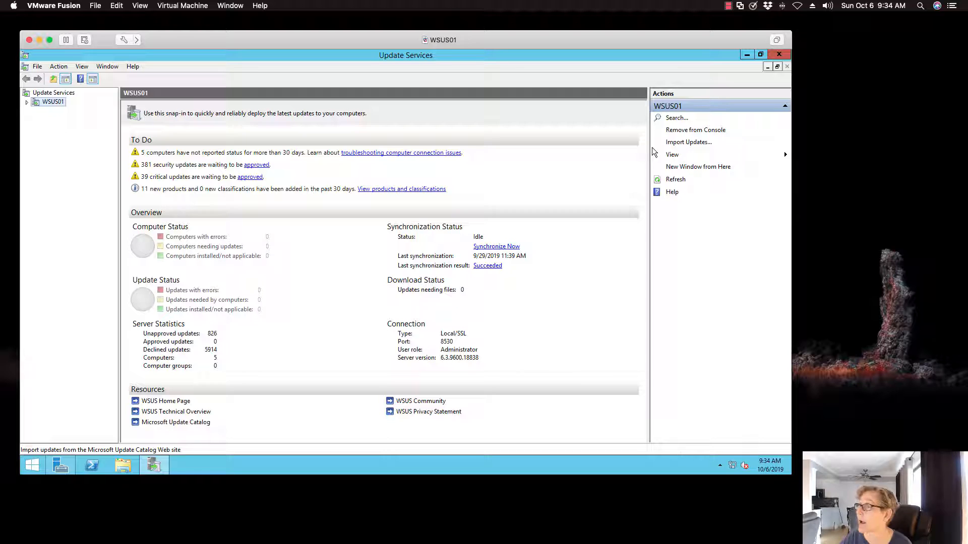
- Launch Microsoft Update Catalog from the WSUS Import Updates action
click(186, 465)
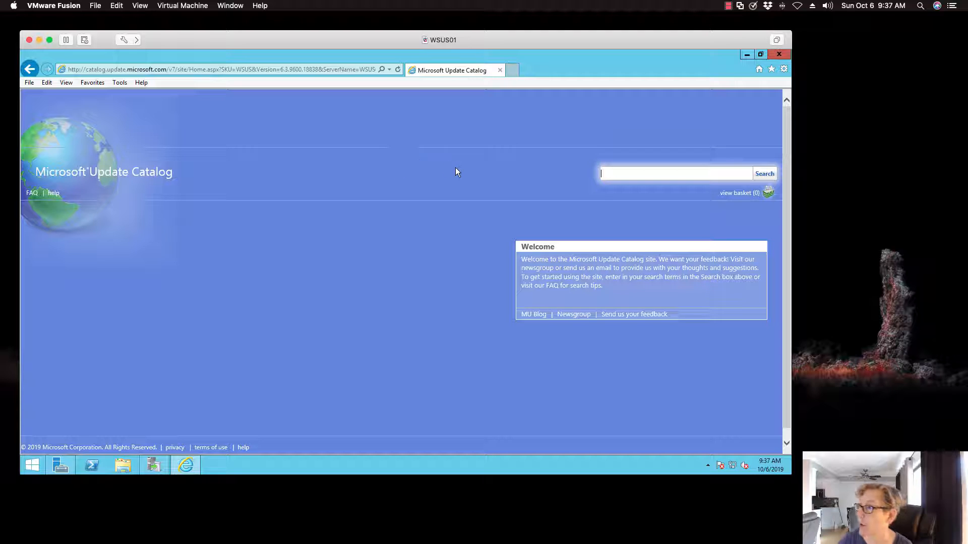
mouse_move(671, 94)
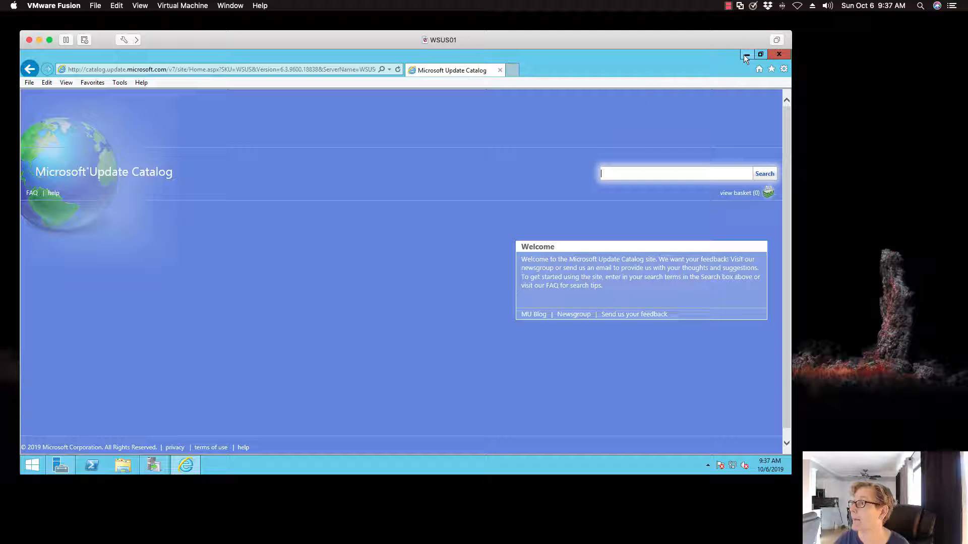
mouse_move(746, 57)
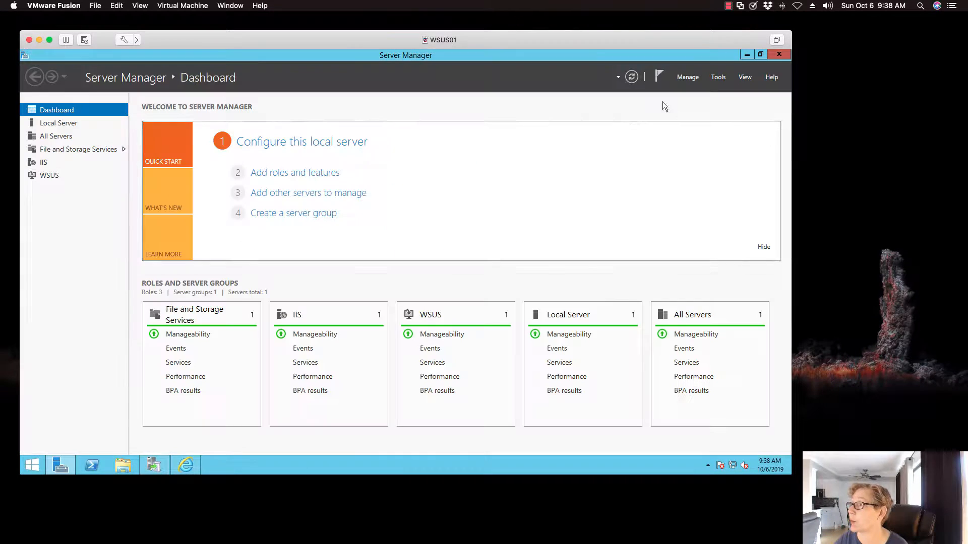
mouse_move(406, 162)
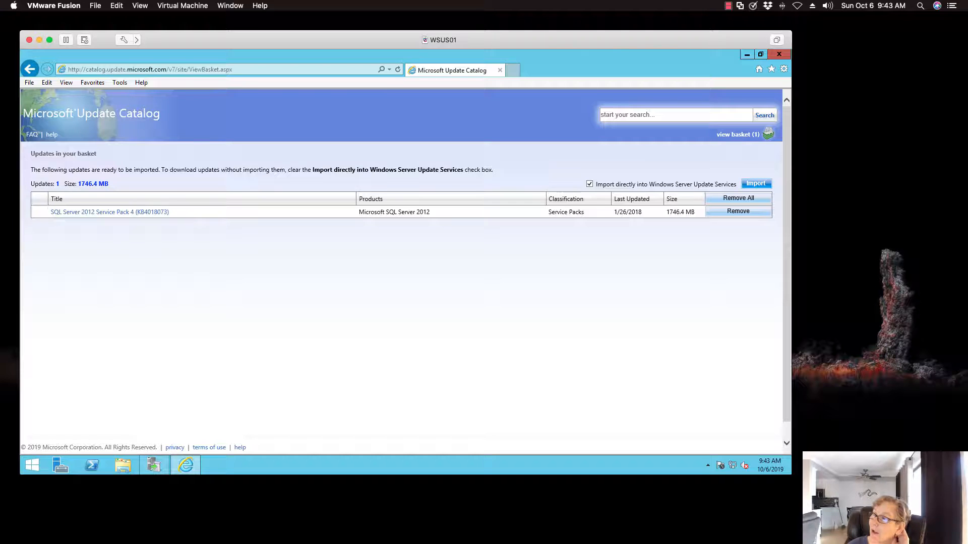
mouse_move(92, 211)
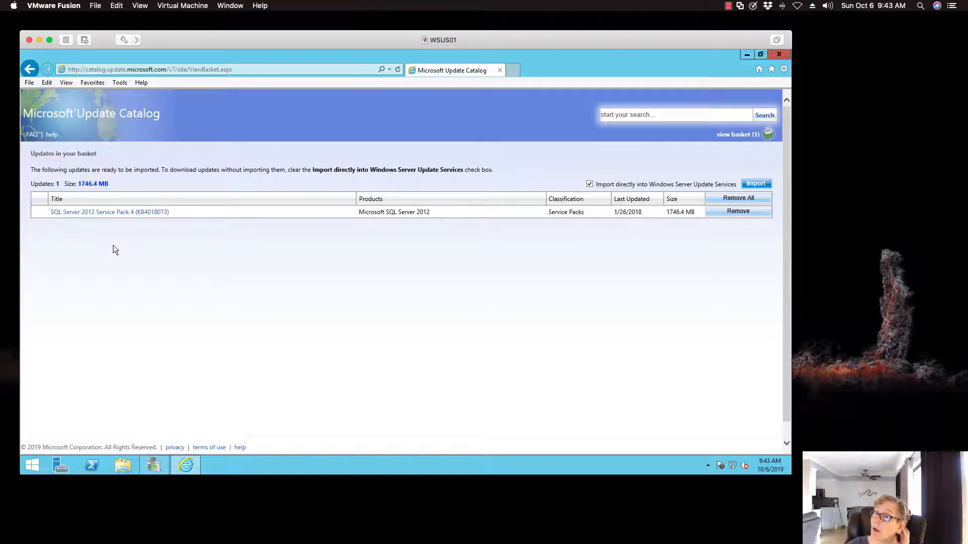
mouse_move(198, 255)
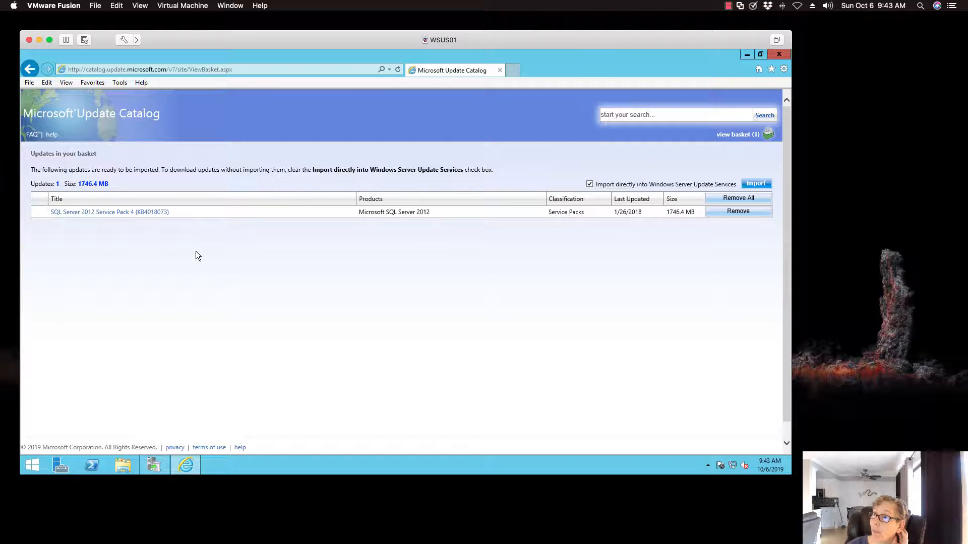
mouse_move(178, 91)
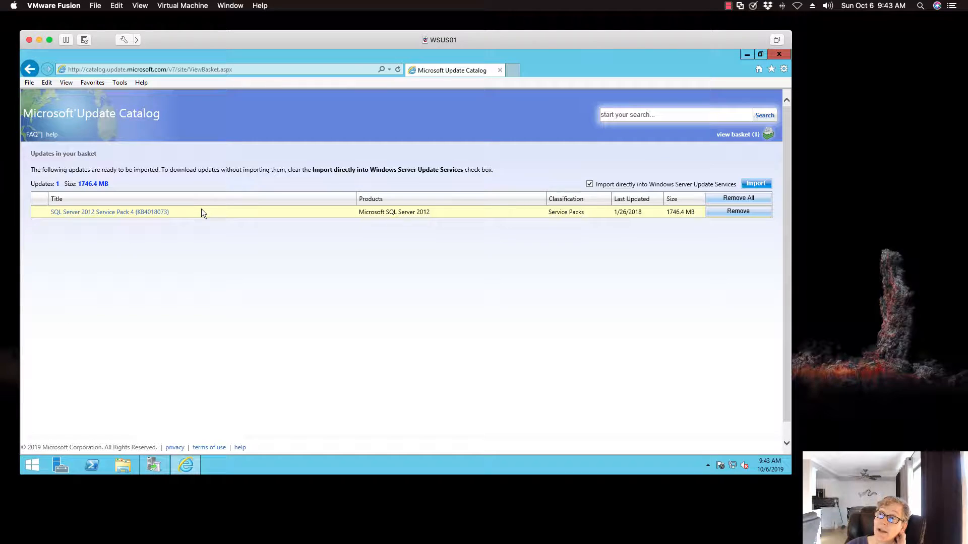
mouse_move(259, 216)
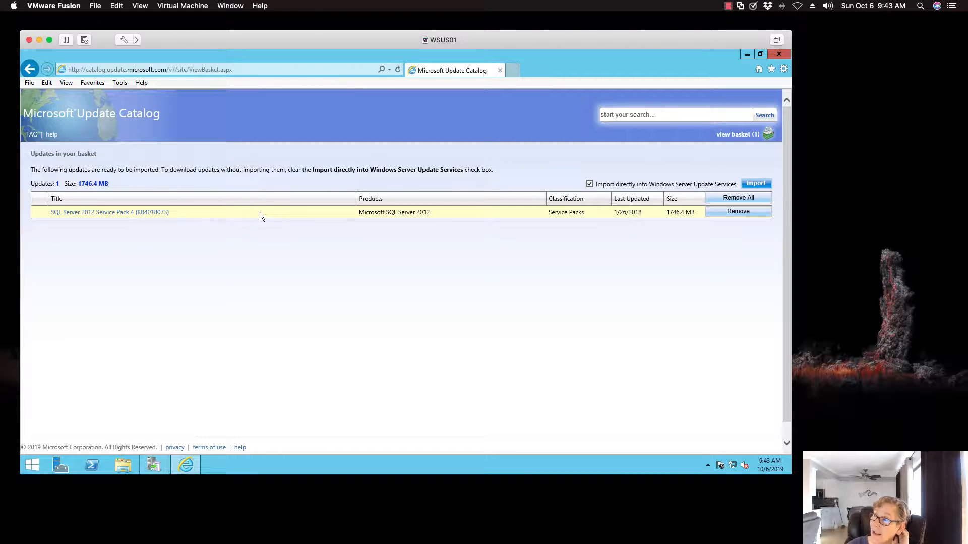
mouse_move(388, 226)
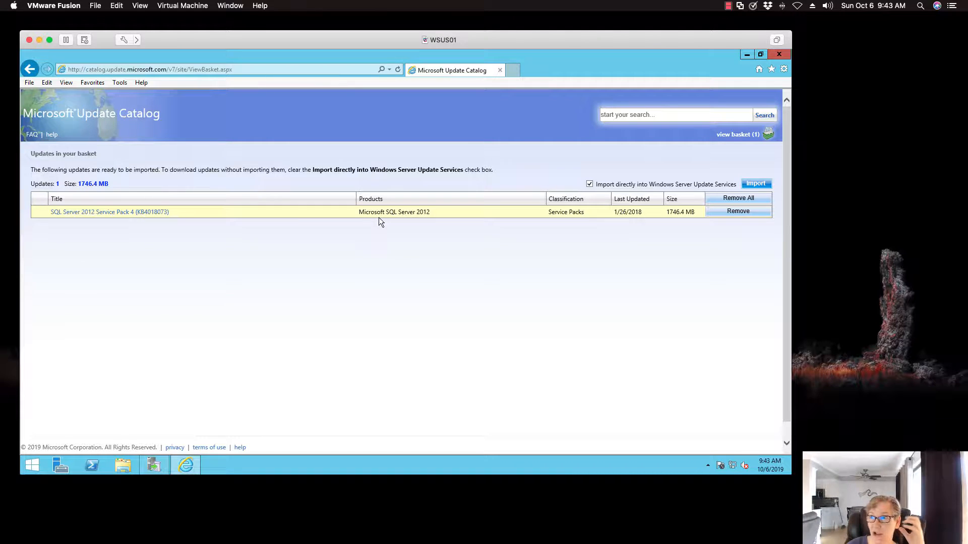
mouse_move(423, 222)
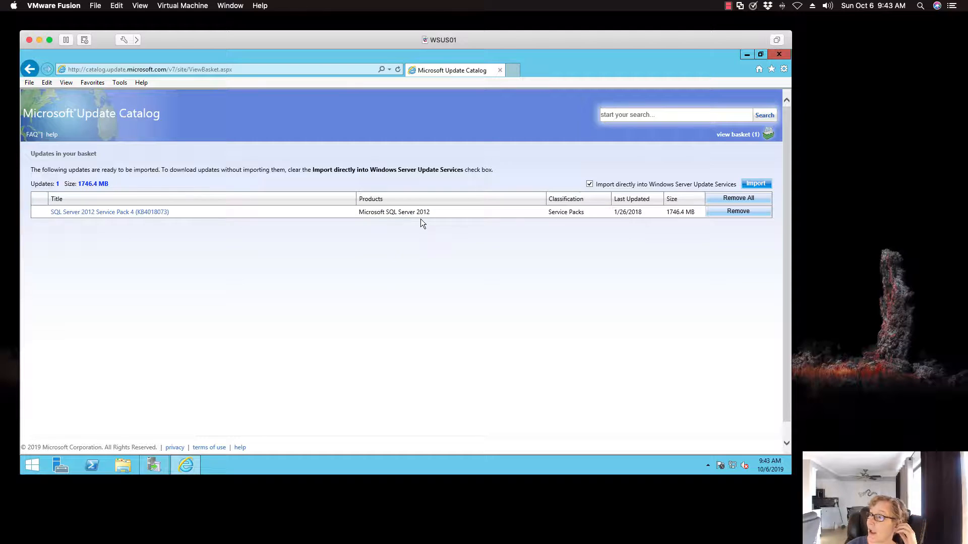
mouse_move(352, 231)
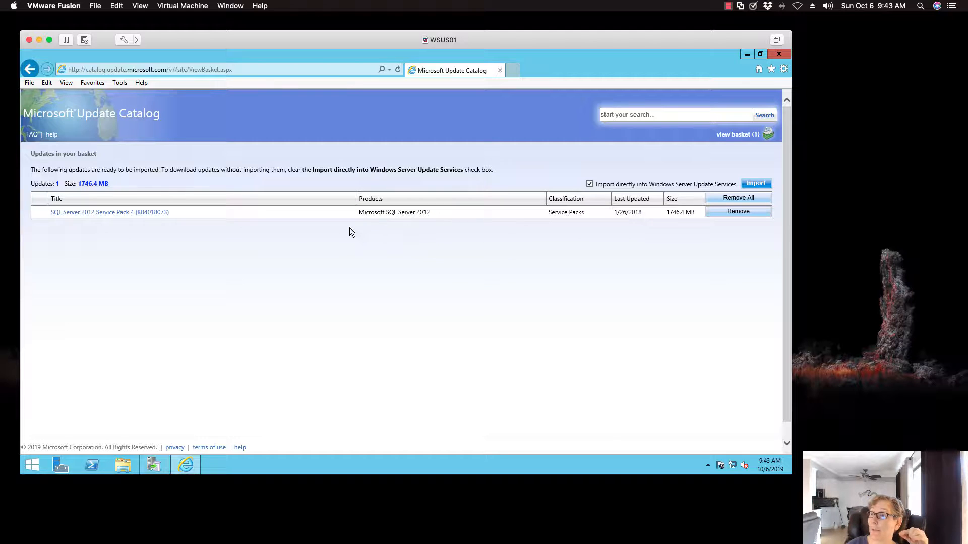
mouse_move(370, 243)
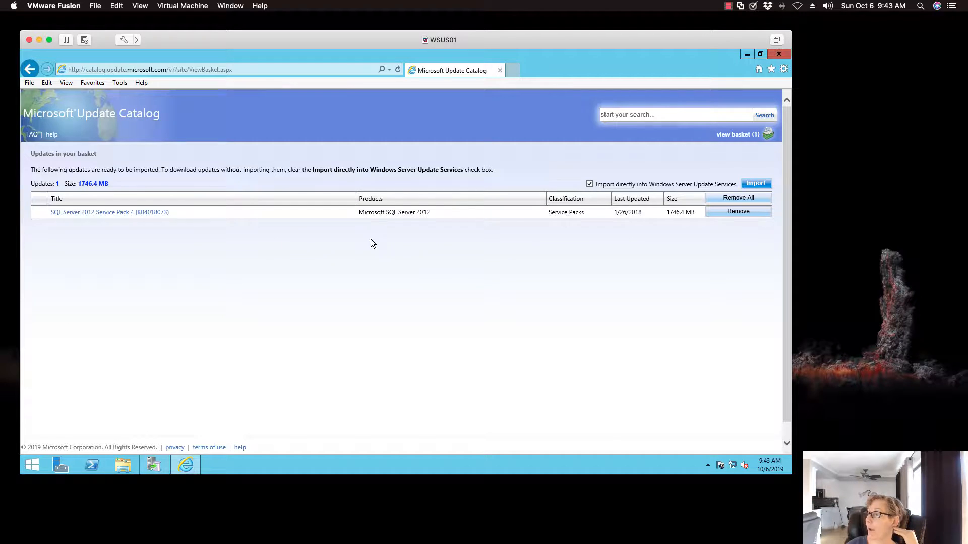
mouse_move(654, 242)
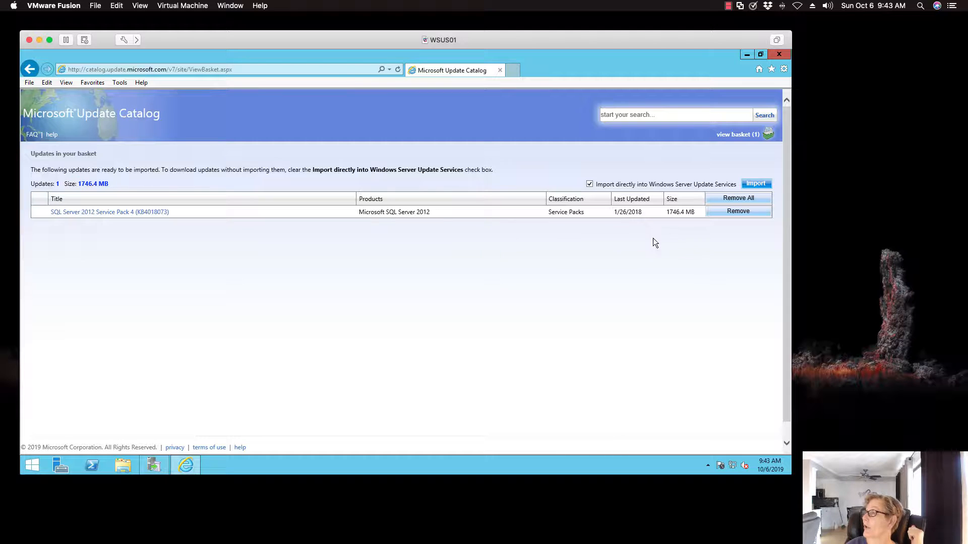
mouse_move(764, 196)
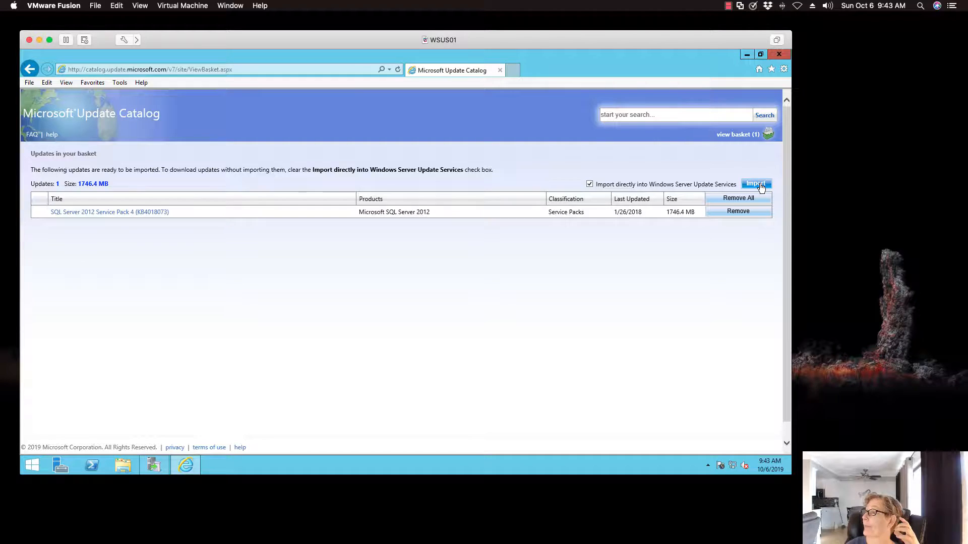
- Import the basket's SQL Server 2012 Service Pack 4 into WSUS and dismiss the confirmation
click(755, 184)
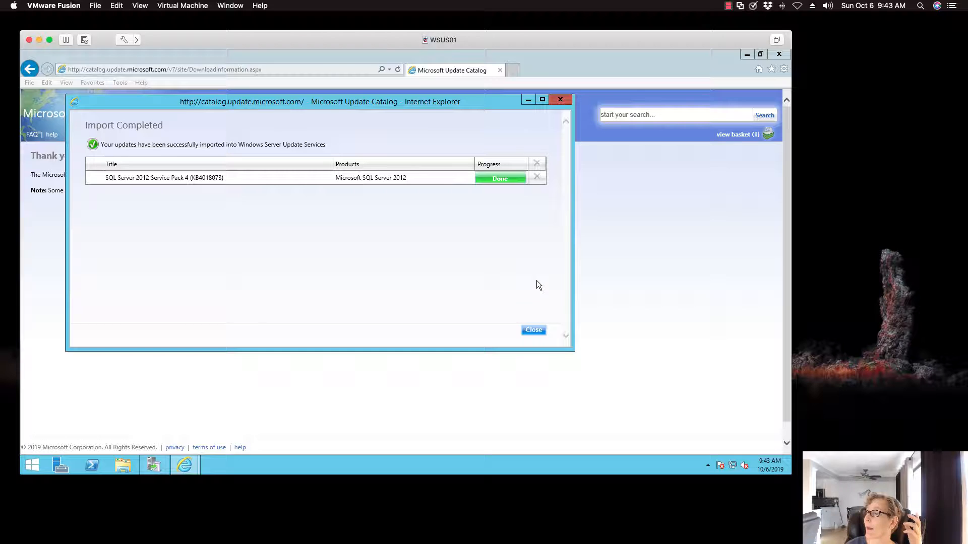
mouse_move(481, 240)
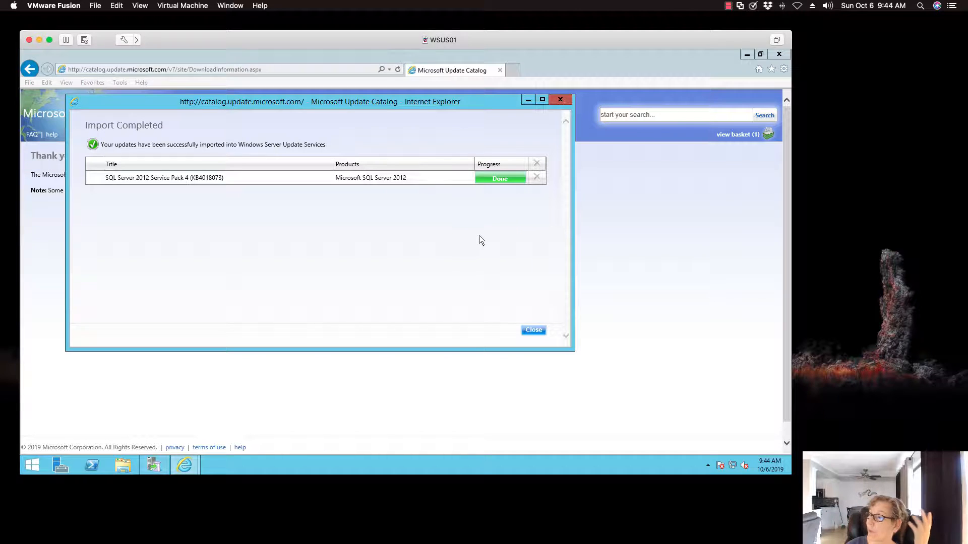
mouse_move(534, 330)
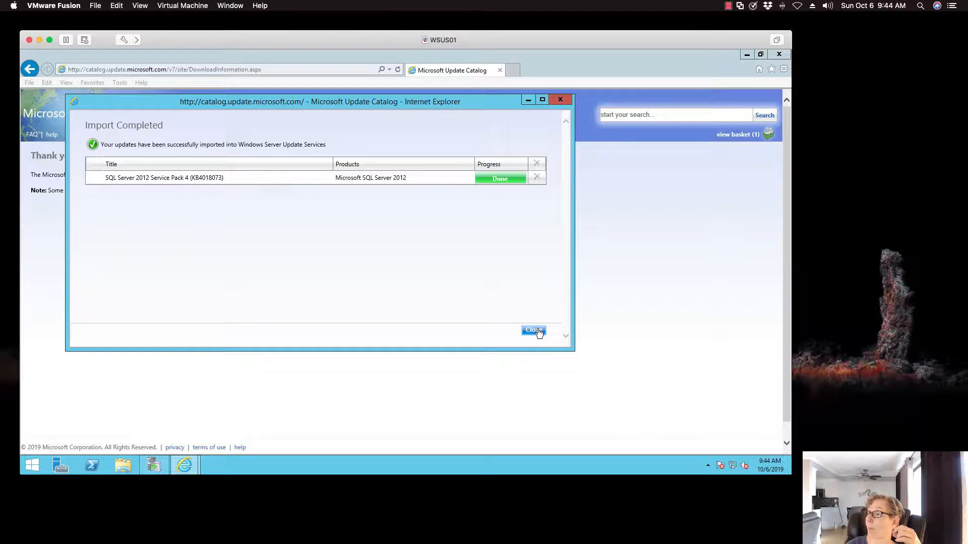
click(533, 330)
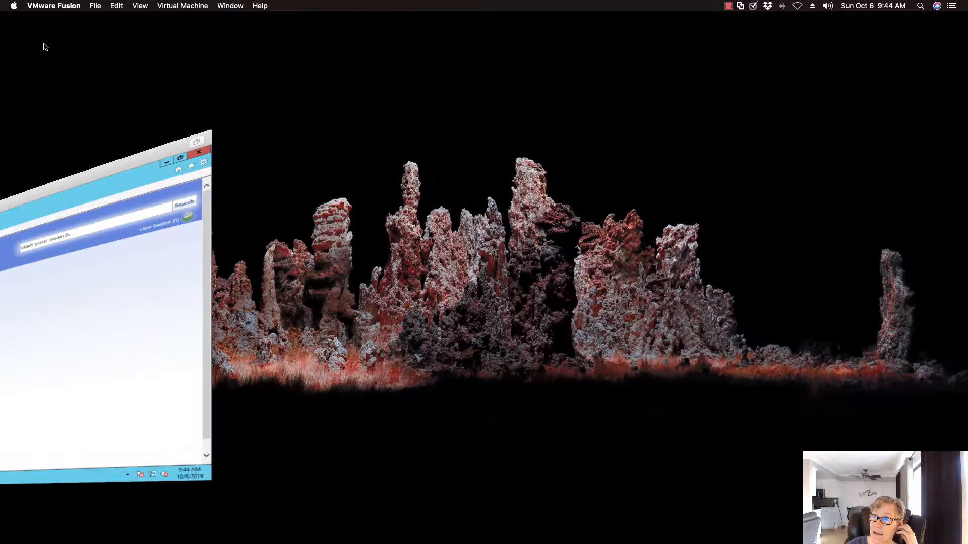
- On the SCCM01 server, delete the KB4468550 text from the All Software Updates search
click(199, 152)
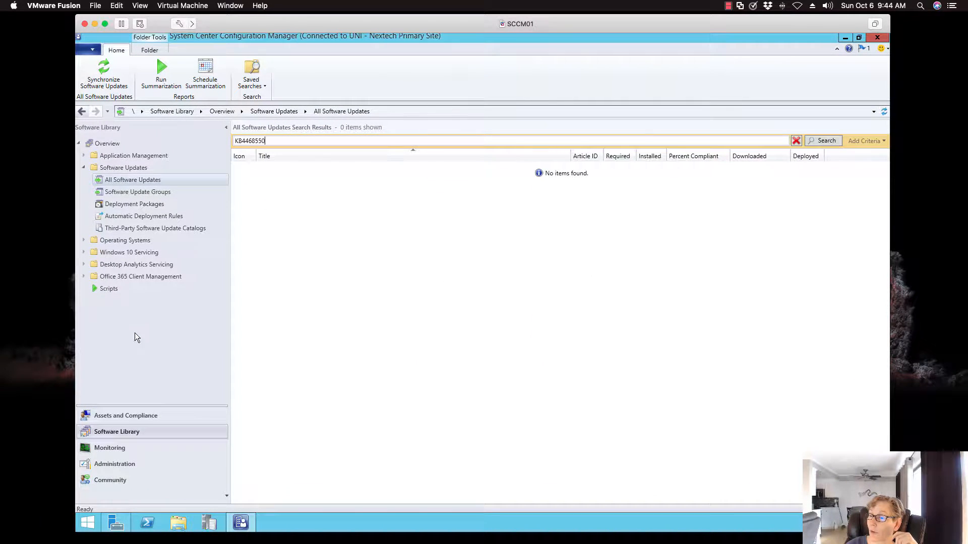
mouse_move(124, 152)
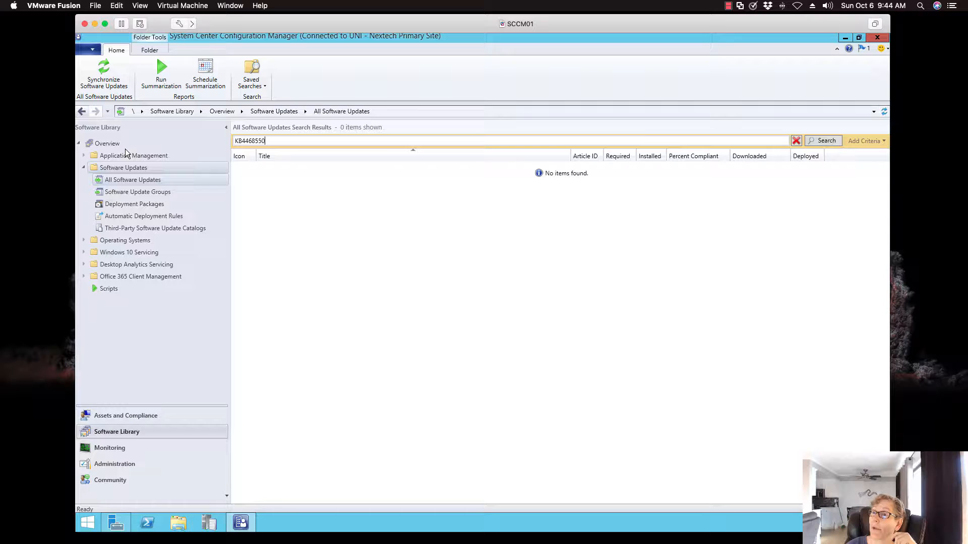
click(103, 72)
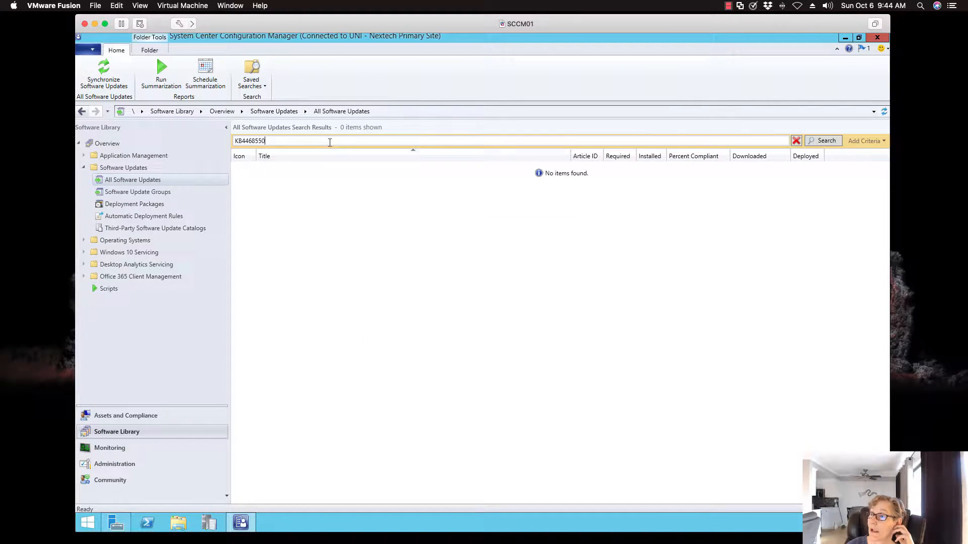
key(BackSpace)
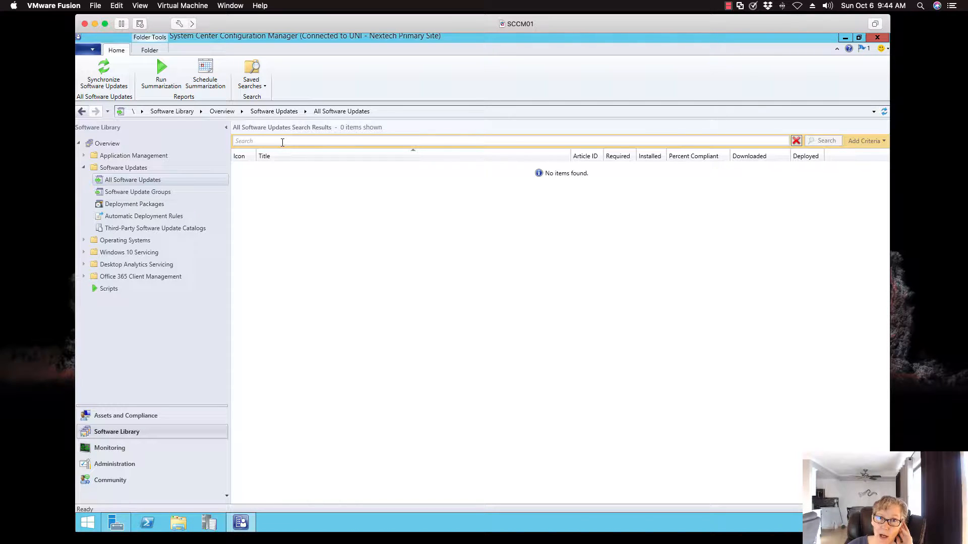
mouse_move(275, 178)
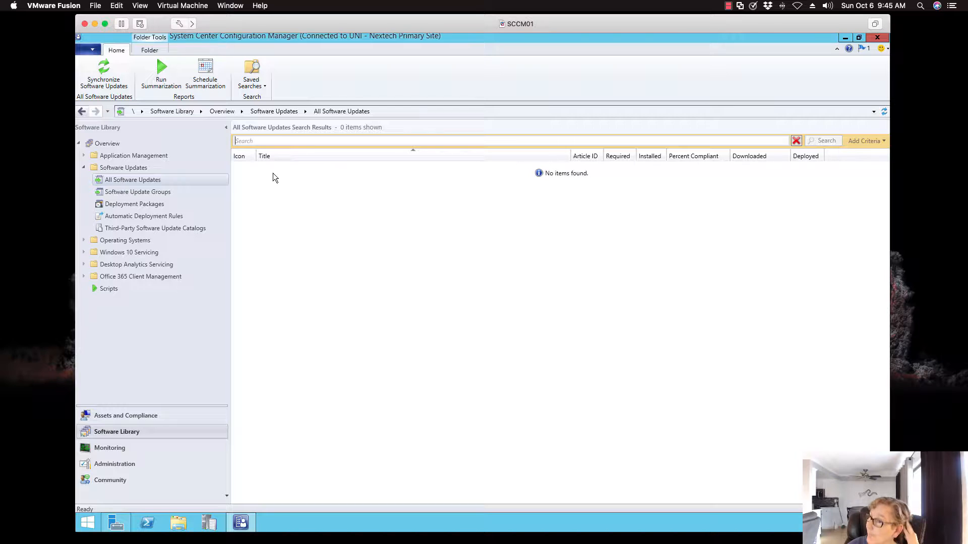
mouse_move(287, 218)
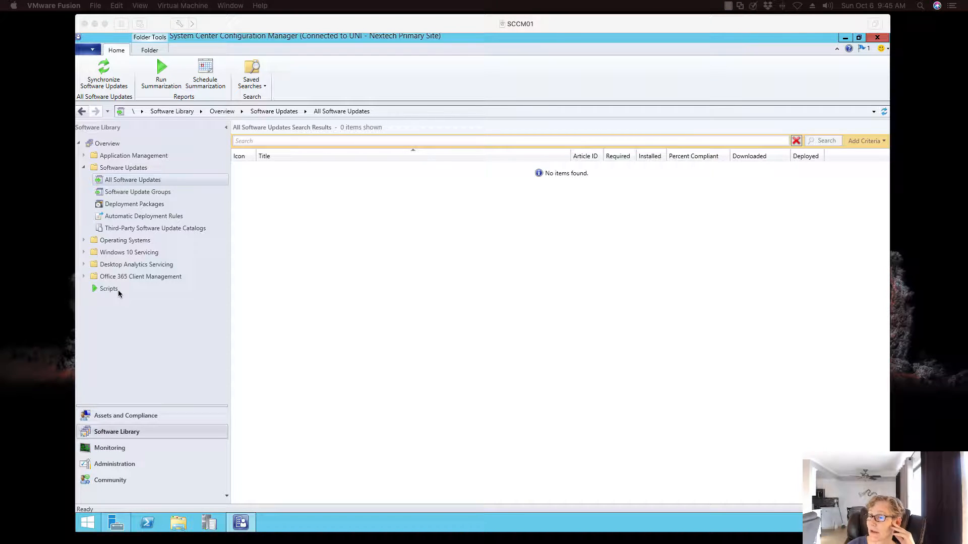
- Check Software Update Point Synchronization Status, then return to All Software Updates
click(110, 447)
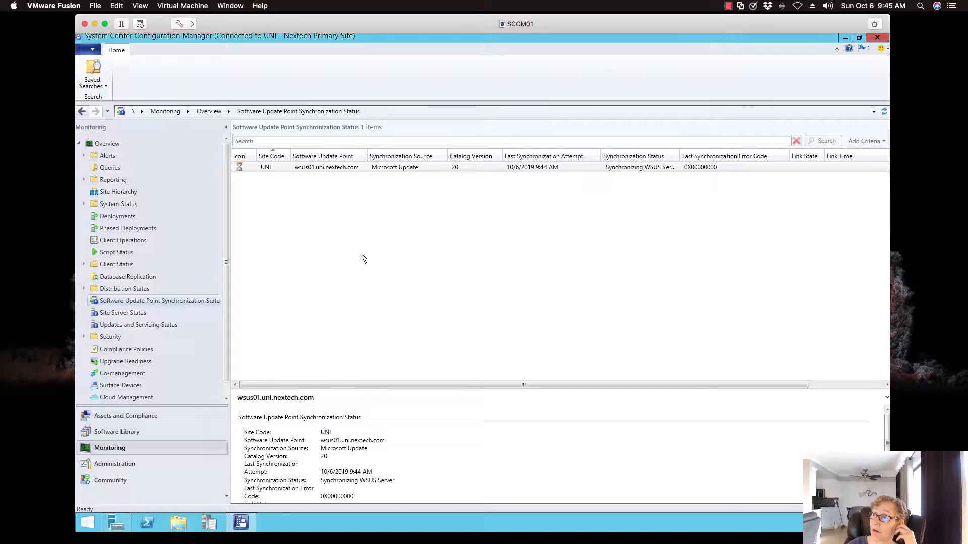
mouse_move(359, 278)
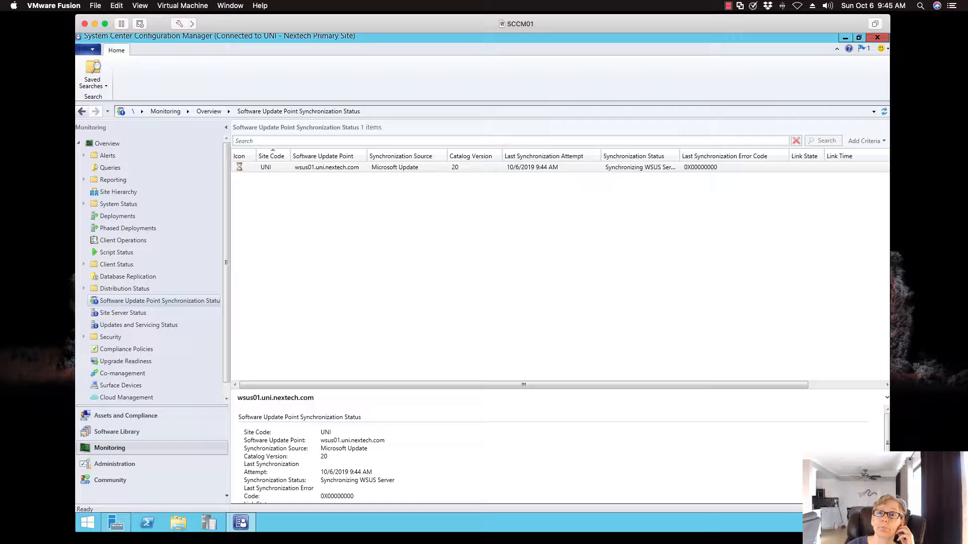
click(115, 431)
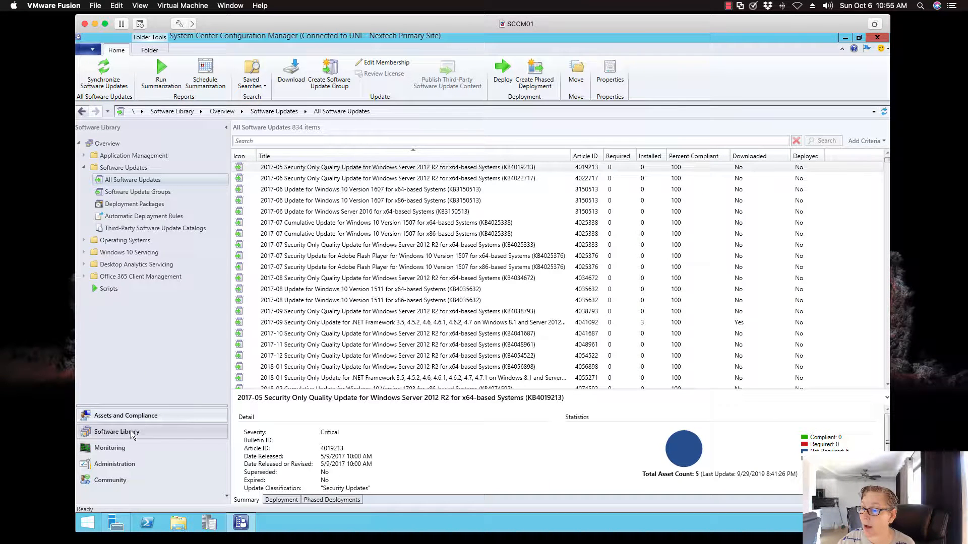
- Search All Software Updates for KB4018073
click(109, 448)
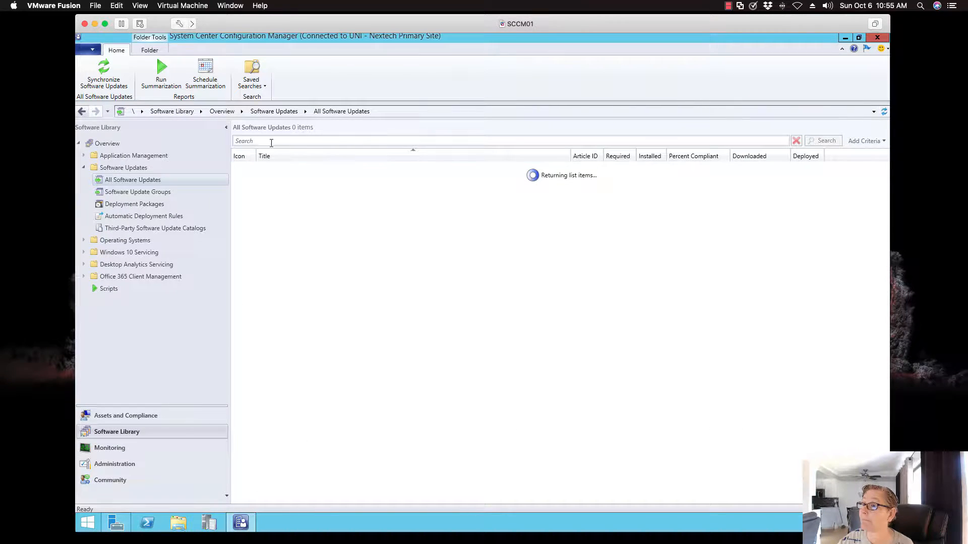
text(KB4018073)
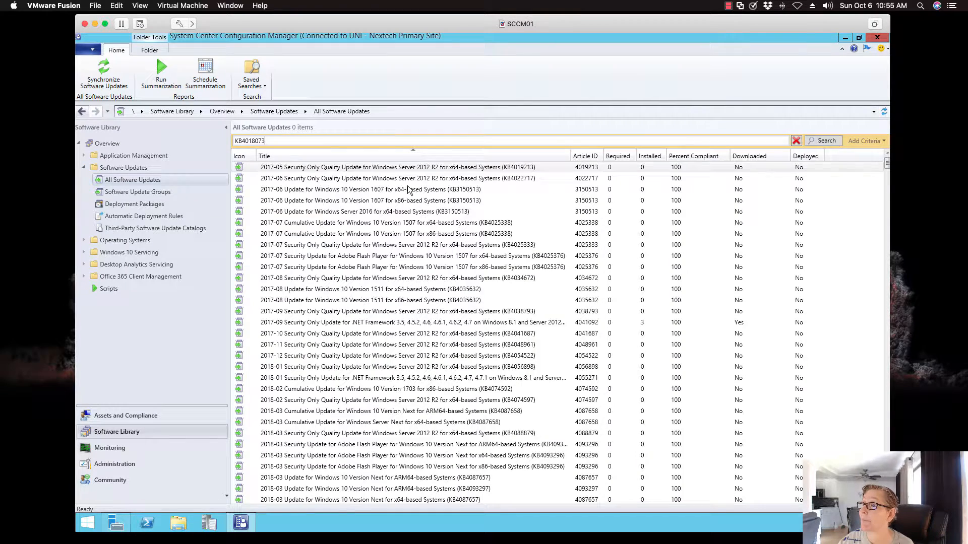
click(823, 140)
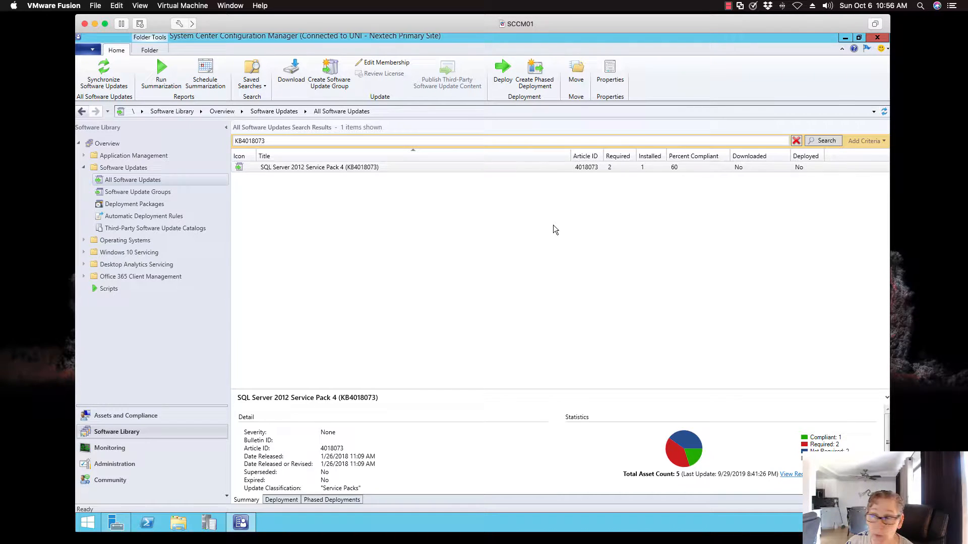
mouse_move(503, 177)
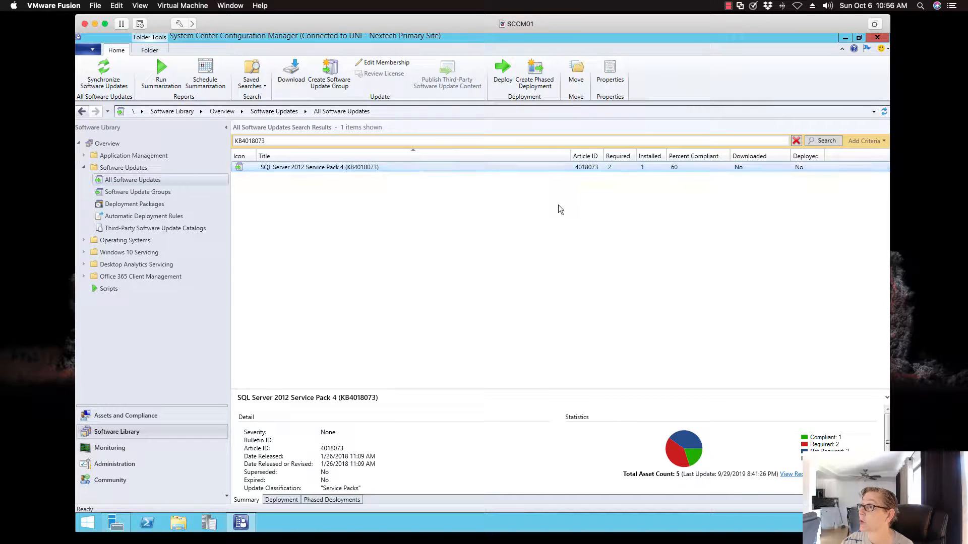
mouse_move(543, 237)
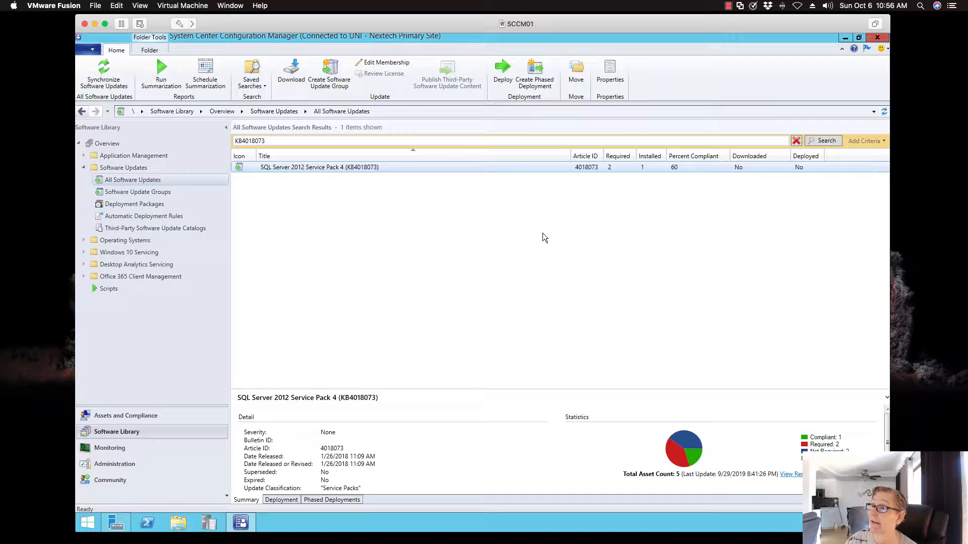